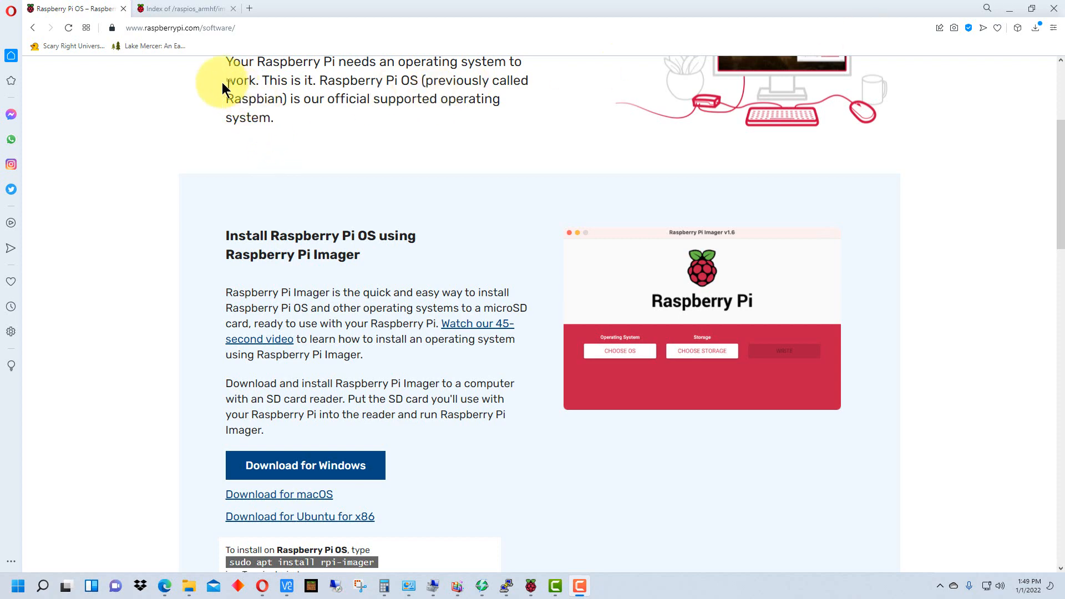
{"action": "mouse_move", "coordinate": [217, 46]}
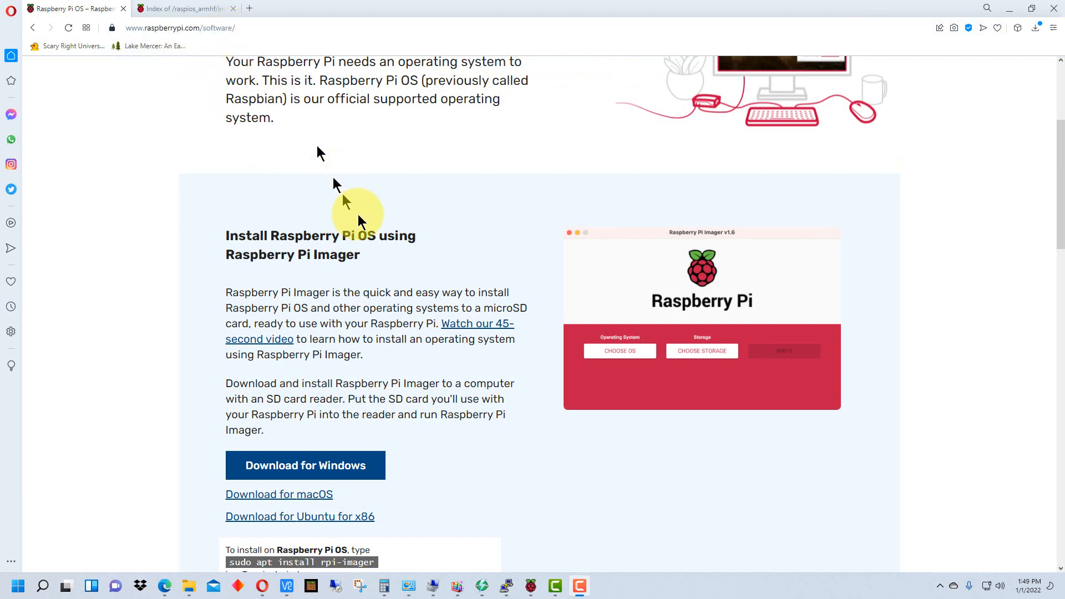
{"action": "mouse_move", "coordinate": [401, 470]}
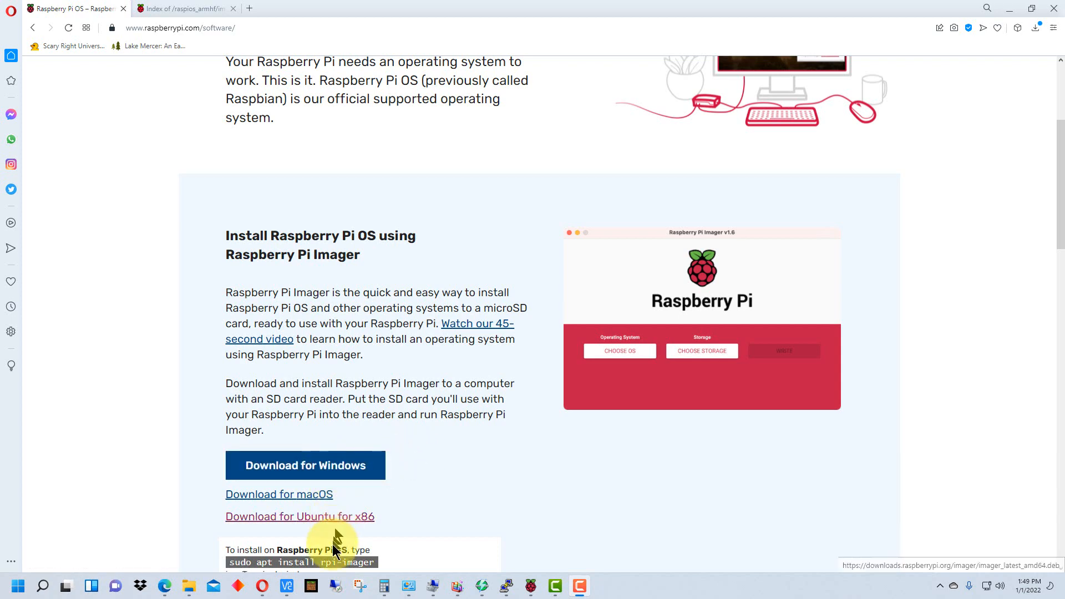
{"action": "mouse_move", "coordinate": [370, 468]}
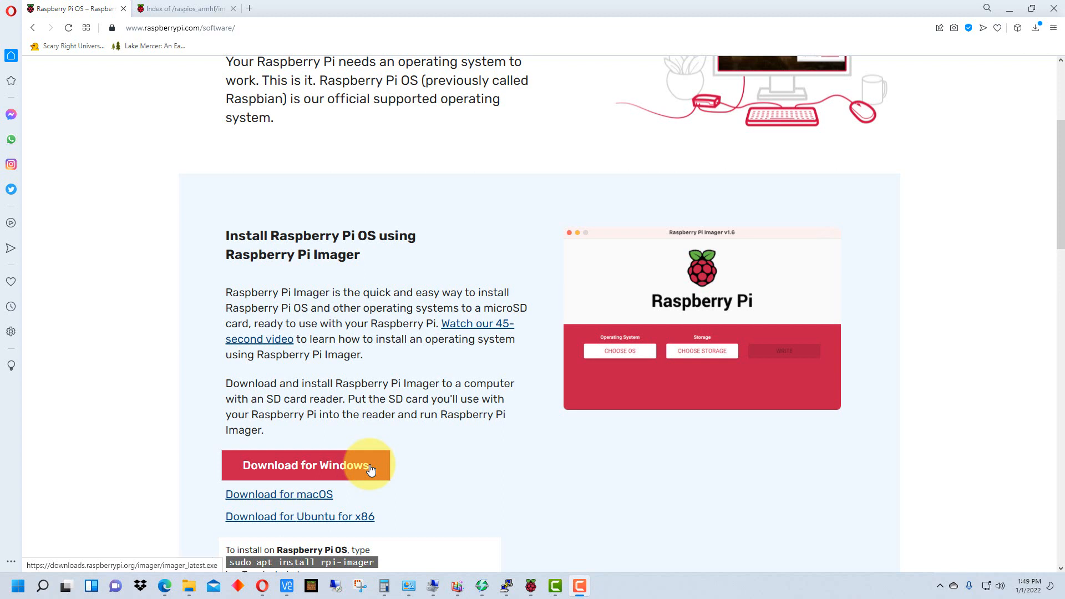
{"action": "mouse_move", "coordinate": [338, 472]}
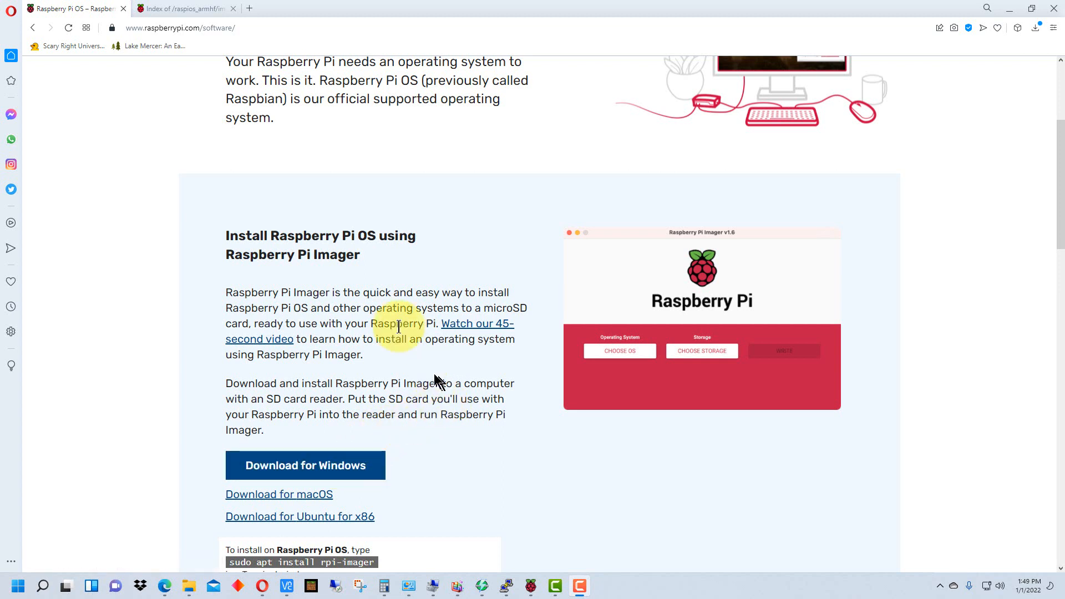
Switch Opera to the raspios_armhf downloads index tab listing the Buster armhf files.
{"action": "left_click", "coordinate": [177, 9]}
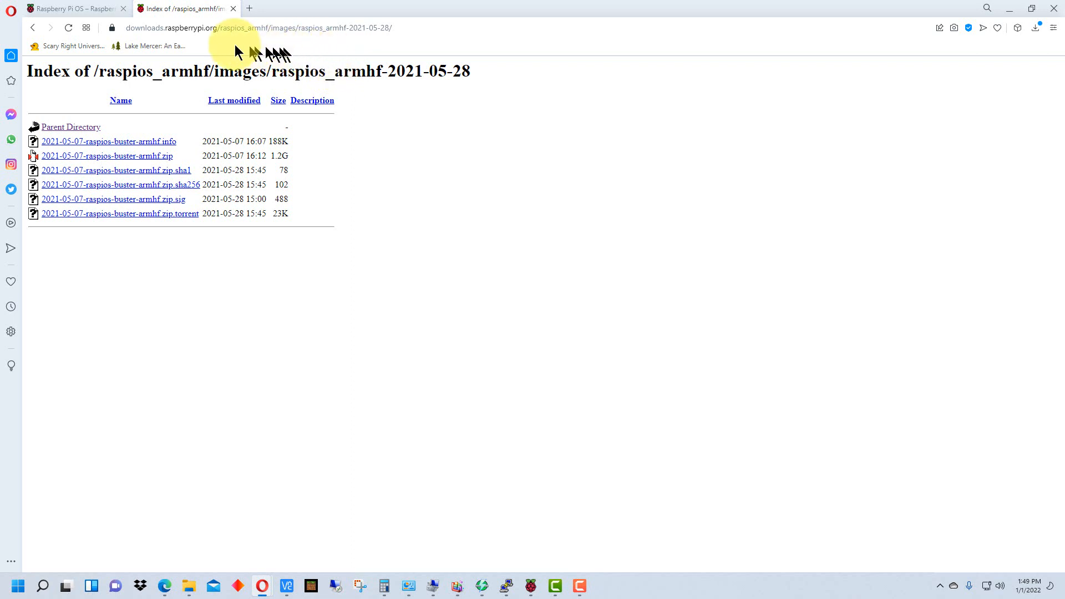
{"action": "mouse_move", "coordinate": [196, 49]}
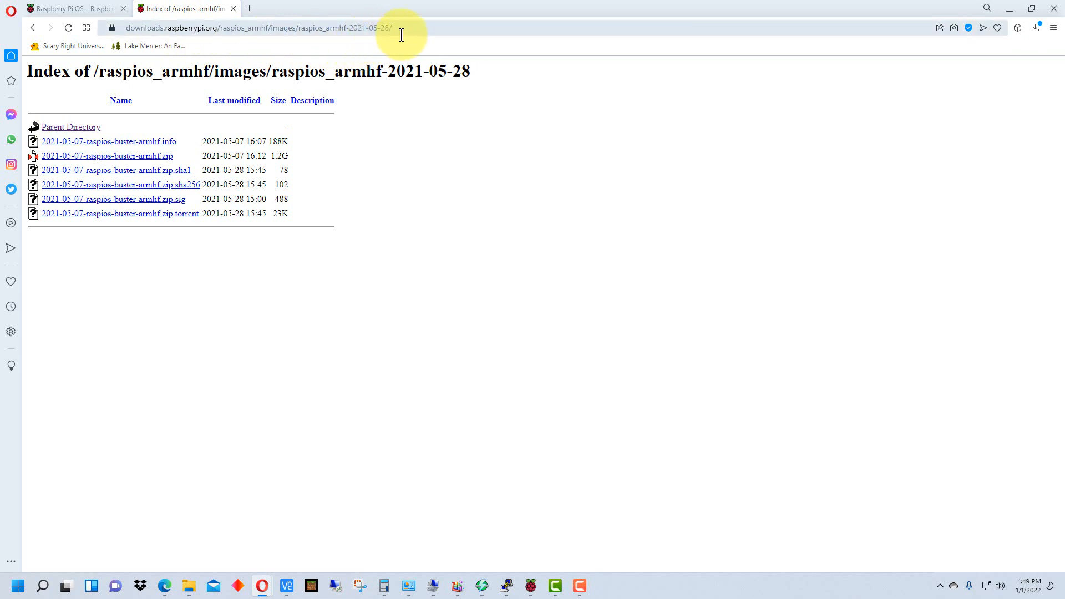
{"action": "mouse_move", "coordinate": [151, 162]}
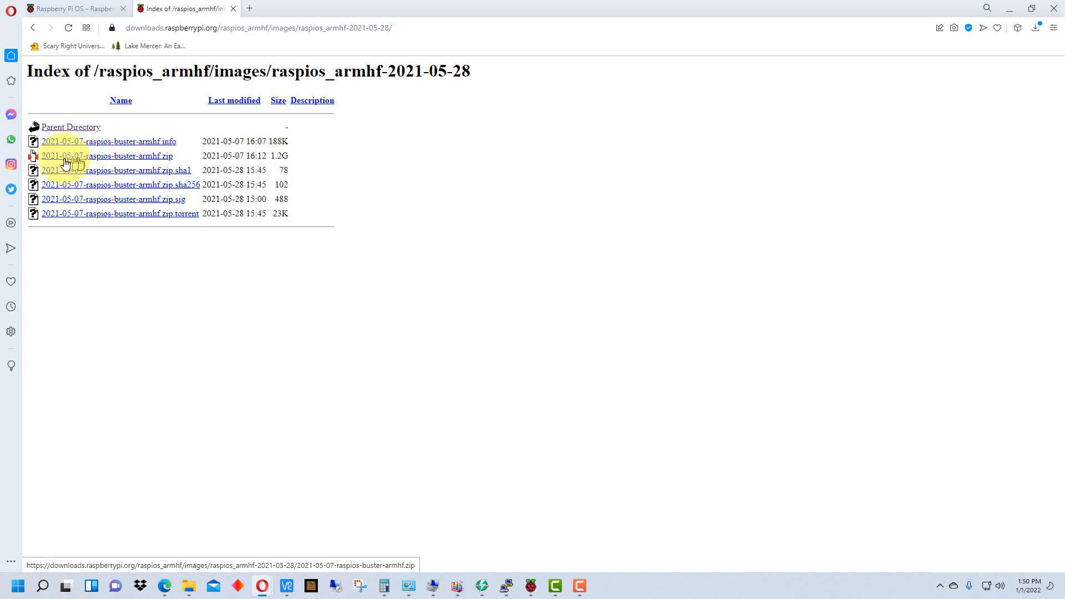
{"action": "mouse_move", "coordinate": [150, 164]}
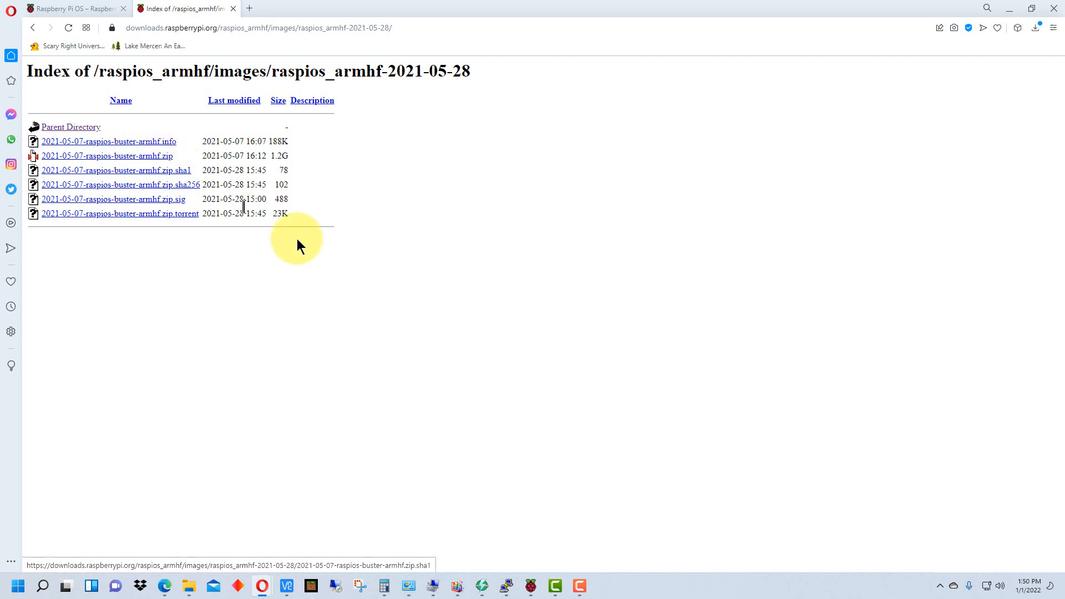
{"action": "mouse_move", "coordinate": [395, 321]}
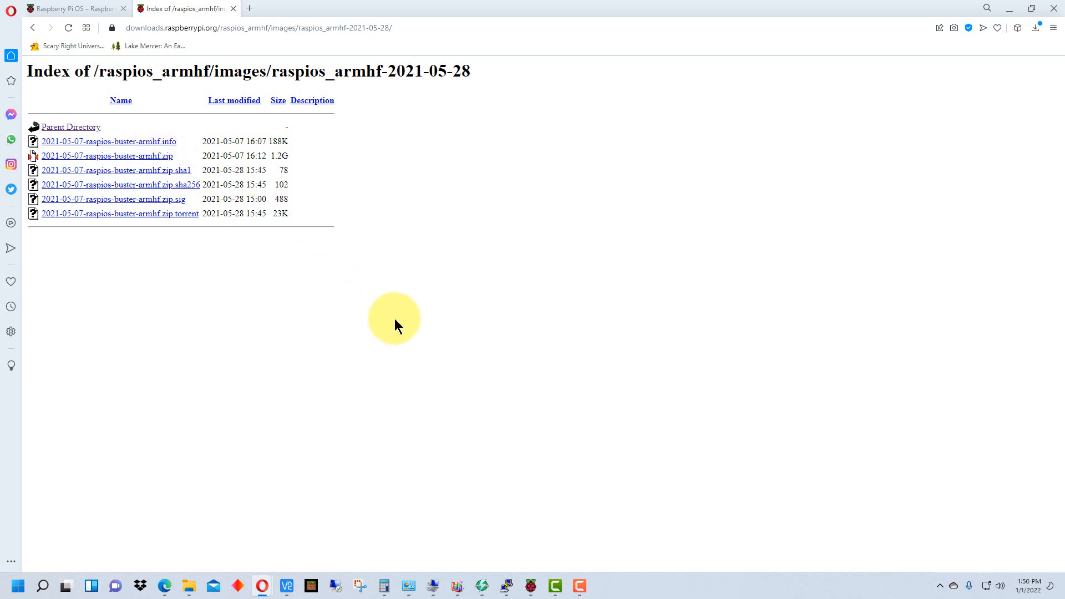
Extract the 2020-05-27-raspios-buster-armhf zip in Downloads and enter the extracted folder with its .img.
{"action": "left_click", "coordinate": [189, 585]}
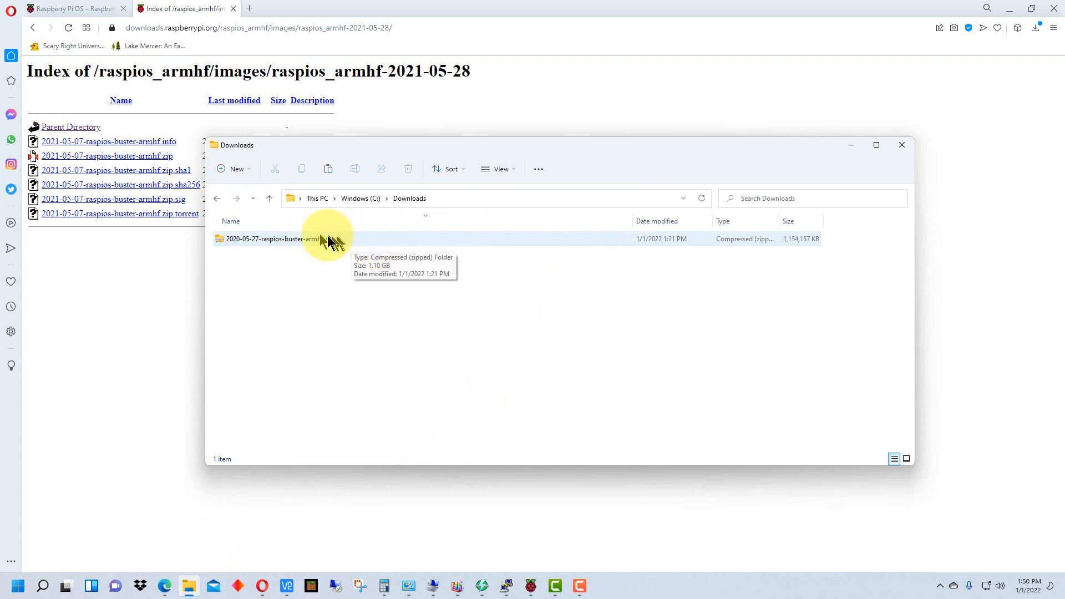
{"action": "right_click", "coordinate": [303, 239]}
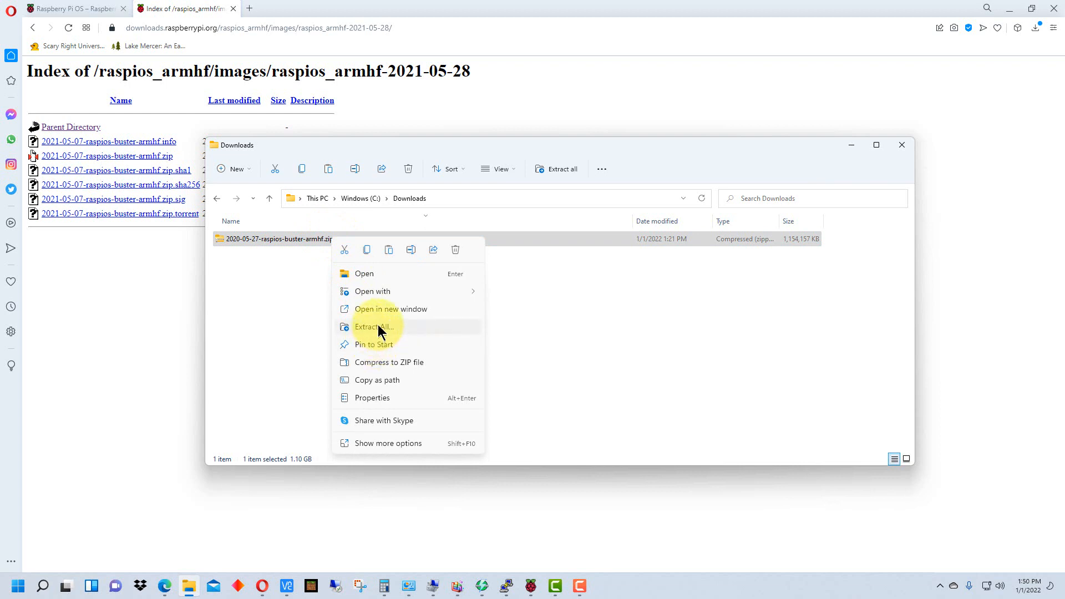
{"action": "left_click", "coordinate": [373, 326]}
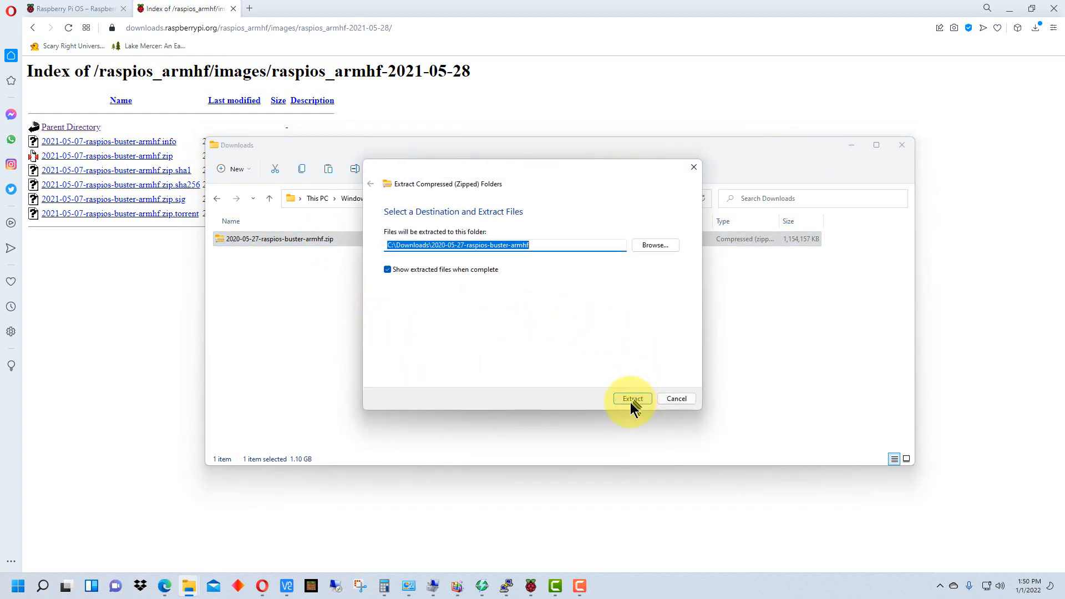
{"action": "left_click", "coordinate": [632, 398]}
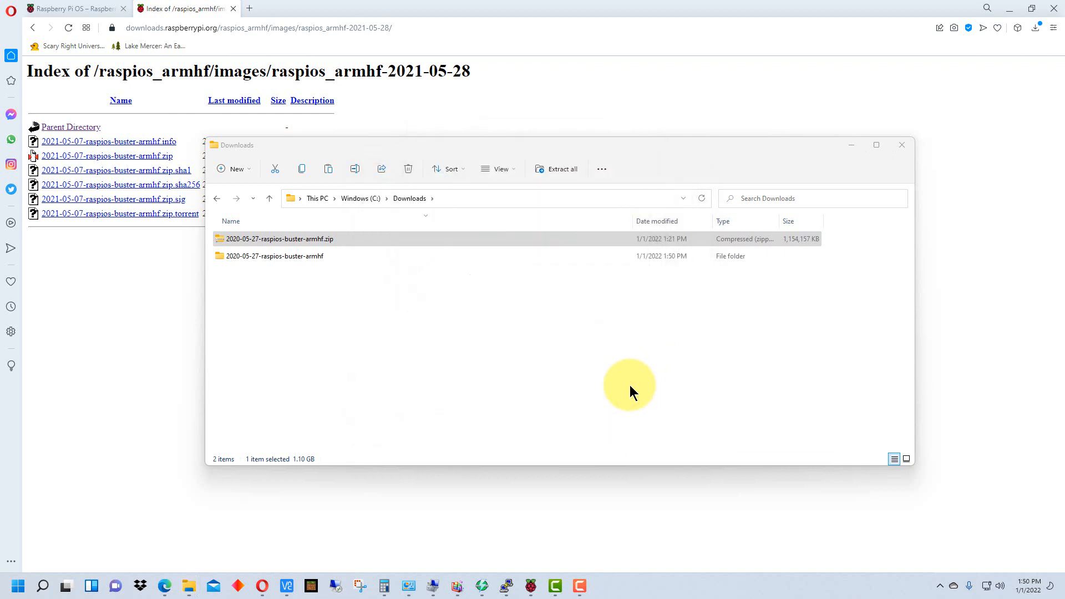
{"action": "double_click", "coordinate": [274, 256]}
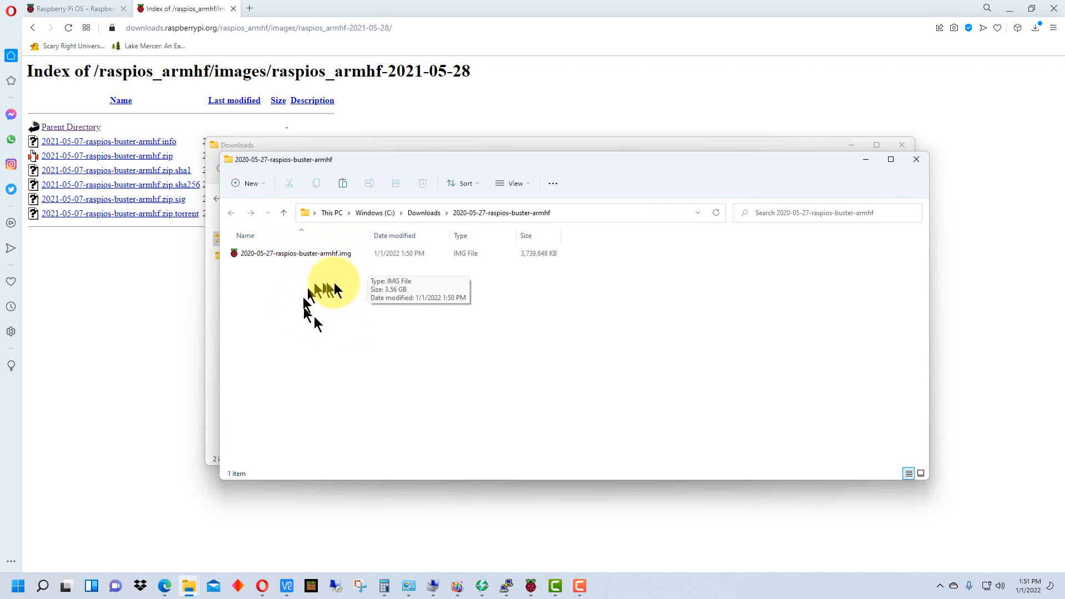
{"action": "mouse_move", "coordinate": [367, 291]}
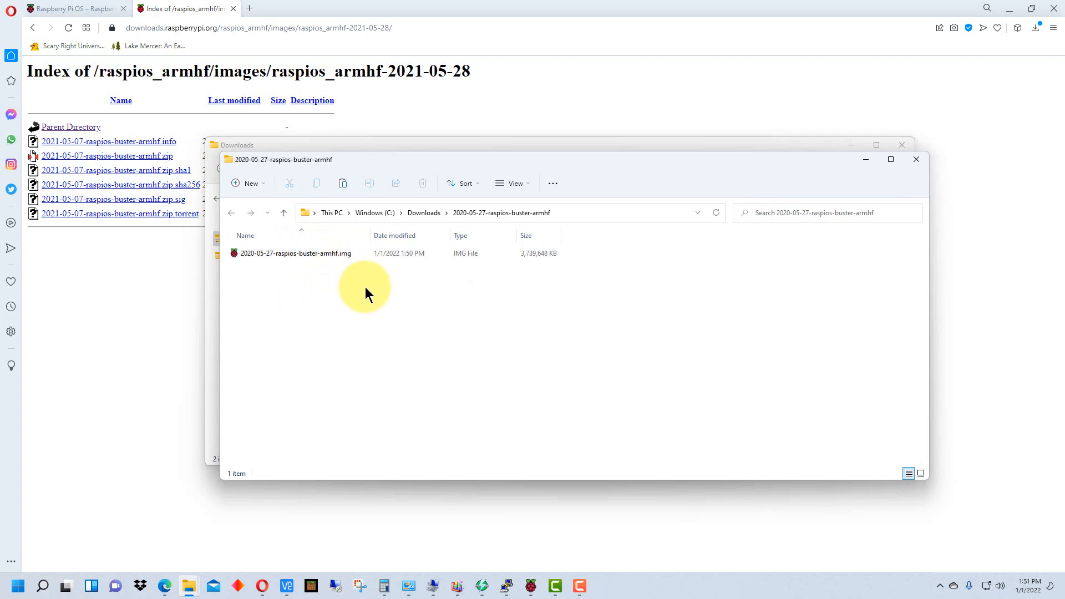
{"action": "mouse_move", "coordinate": [384, 301]}
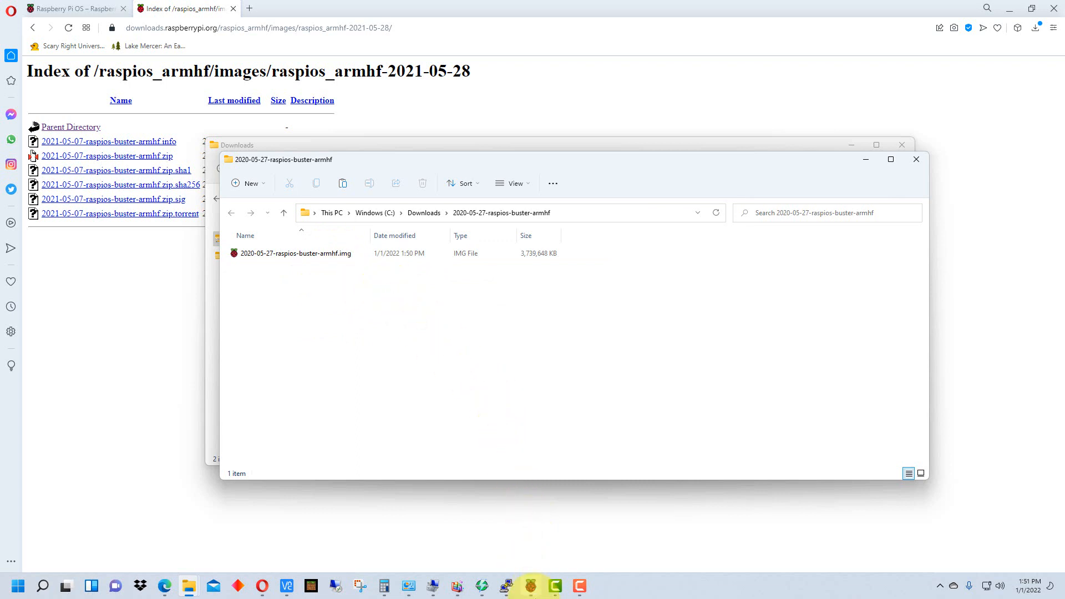
Launch Raspberry Pi Imager and scroll the OS list down to the 'Use custom' option.
{"action": "left_click", "coordinate": [530, 586]}
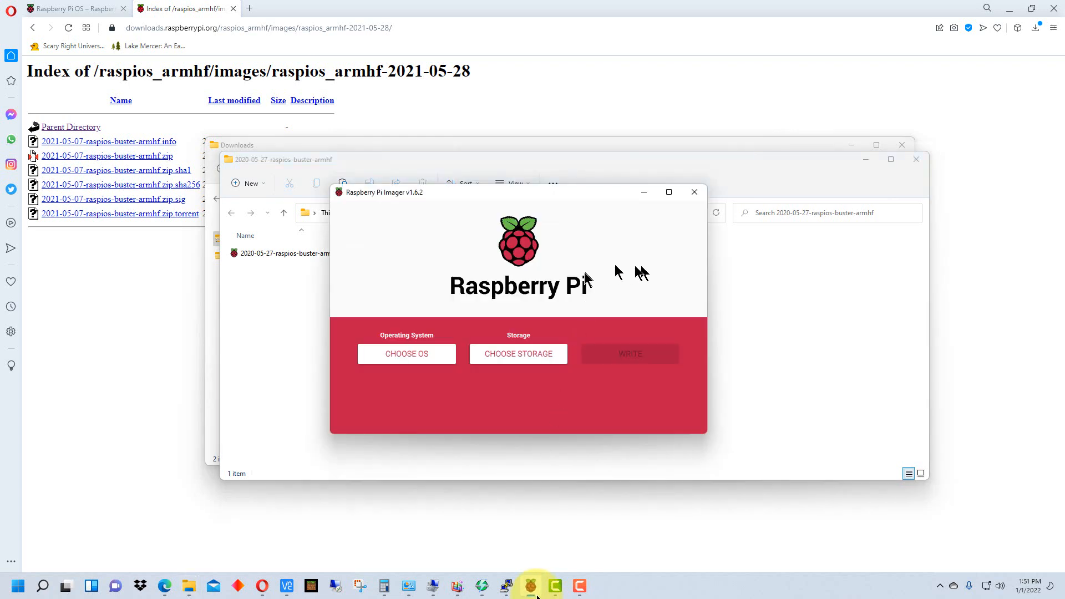
{"action": "mouse_move", "coordinate": [442, 386]}
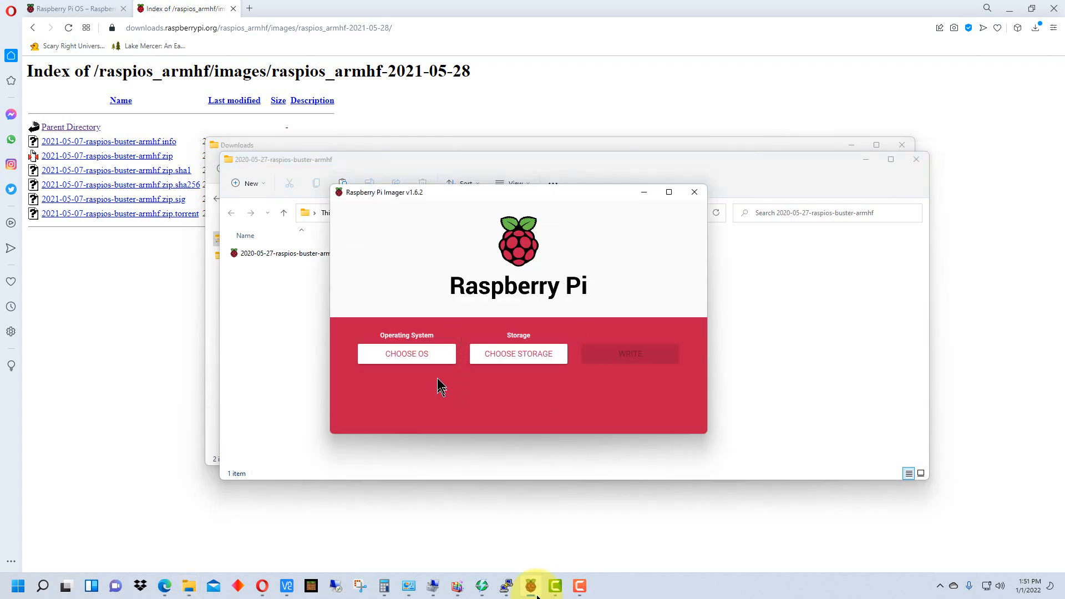
{"action": "left_click", "coordinate": [406, 353]}
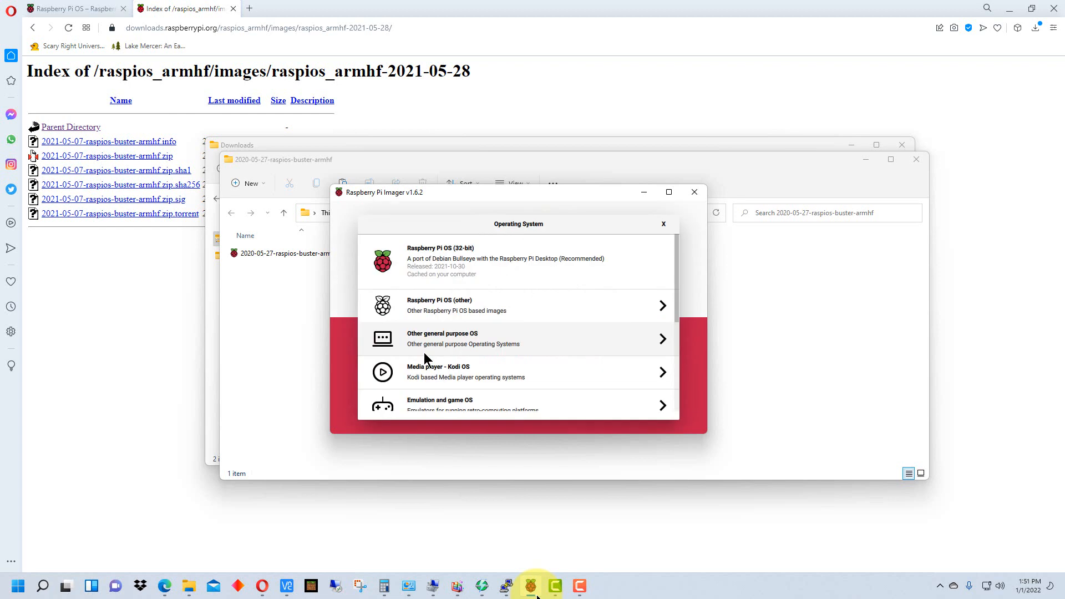
{"action": "mouse_move", "coordinate": [559, 278]}
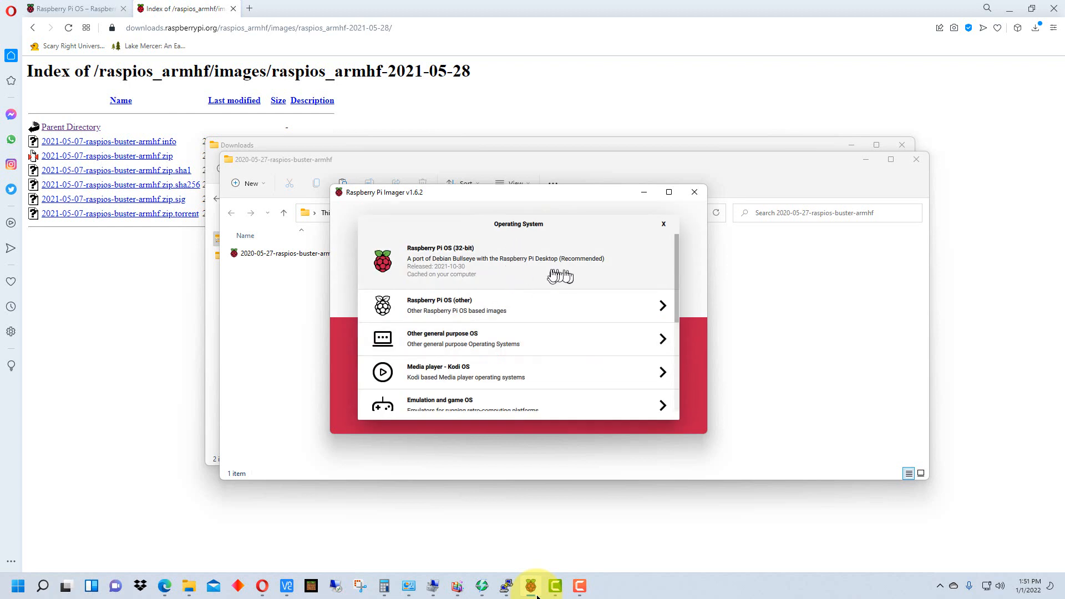
{"action": "mouse_move", "coordinate": [497, 266]}
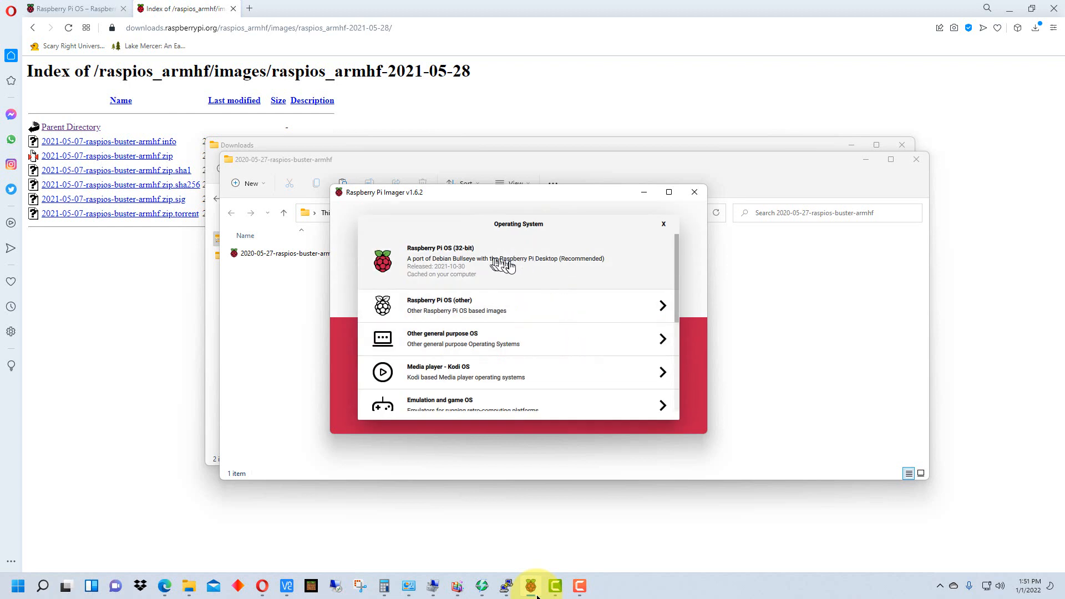
{"action": "mouse_move", "coordinate": [434, 261]}
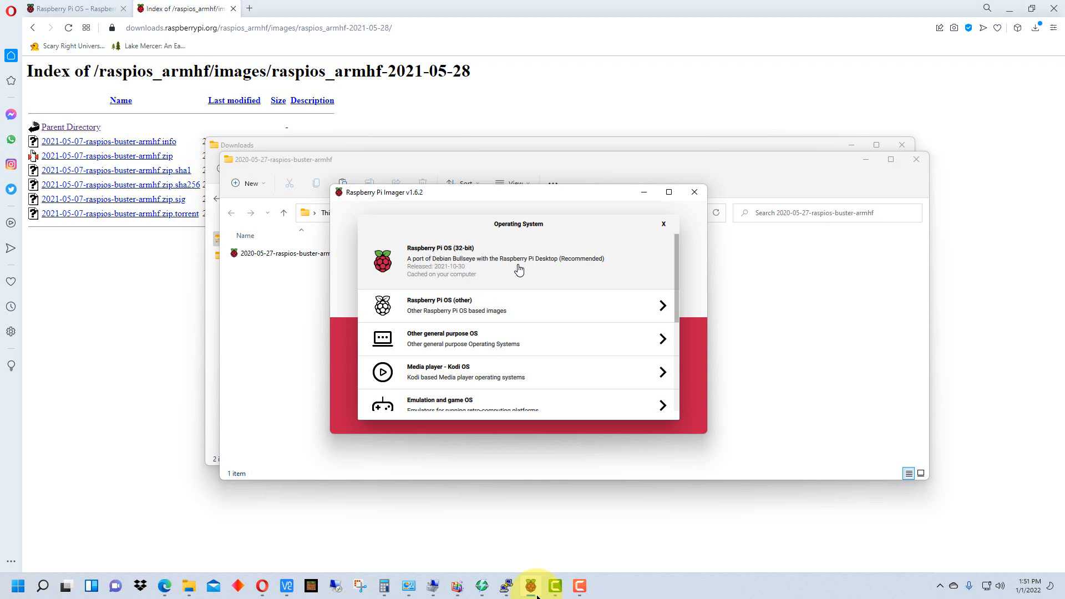
{"action": "mouse_move", "coordinate": [526, 273]}
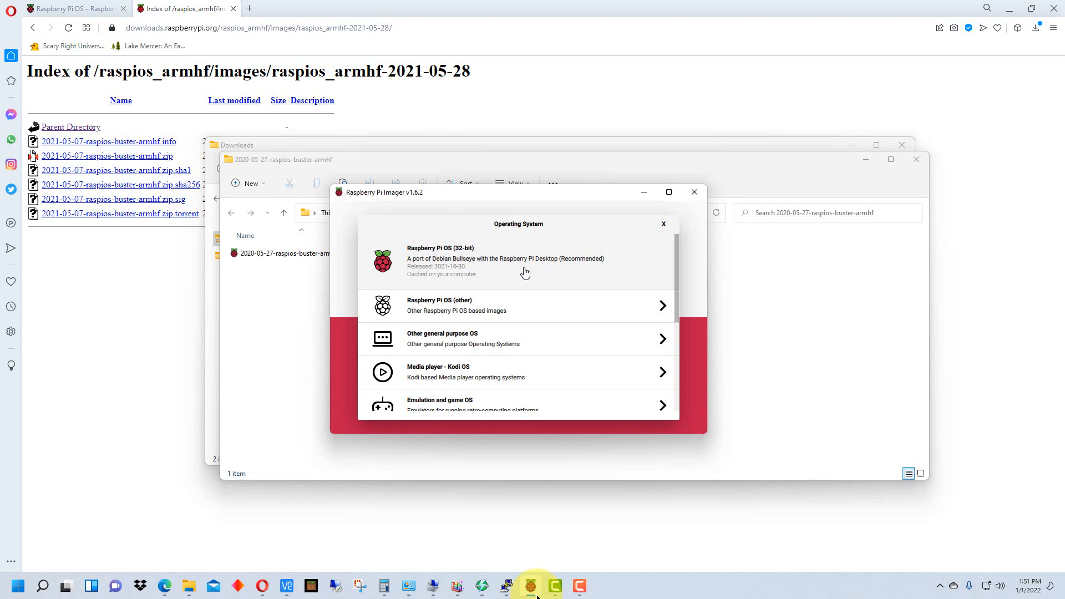
{"action": "scroll", "scroll_direction": "down", "scroll_amount": 3}
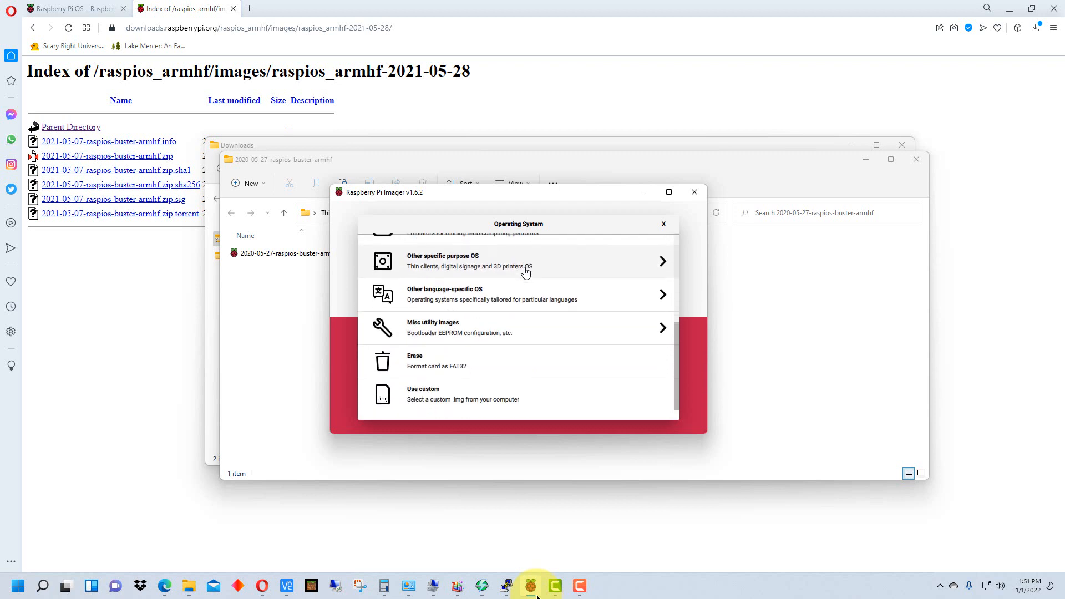
{"action": "mouse_move", "coordinate": [481, 408]}
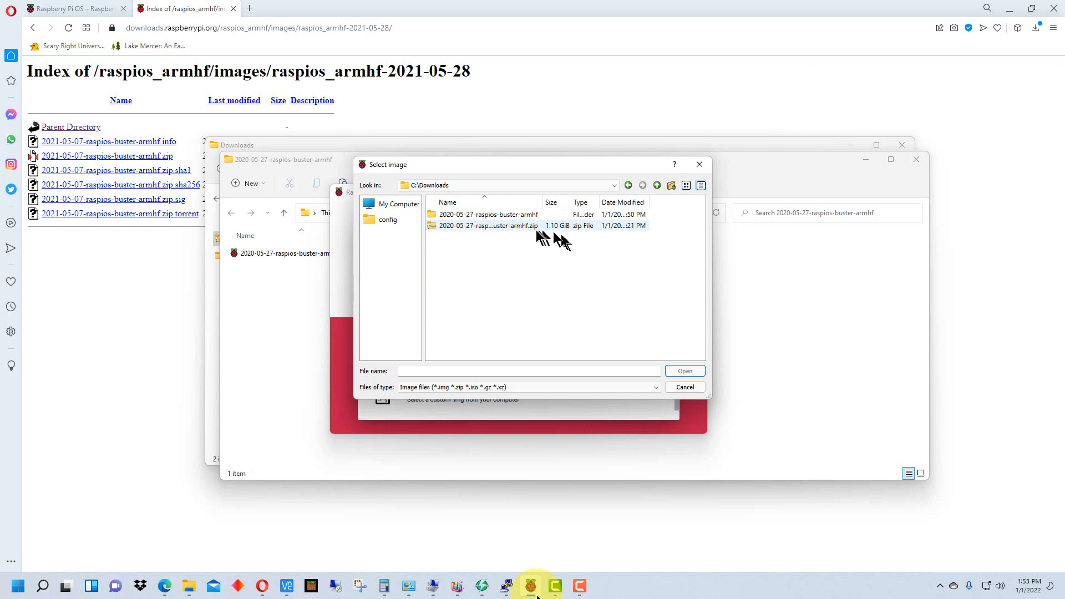
Choose 2020-05-27-raspios-buster-armhf.img from its folder as the custom operating system.
{"action": "double_click", "coordinate": [485, 214]}
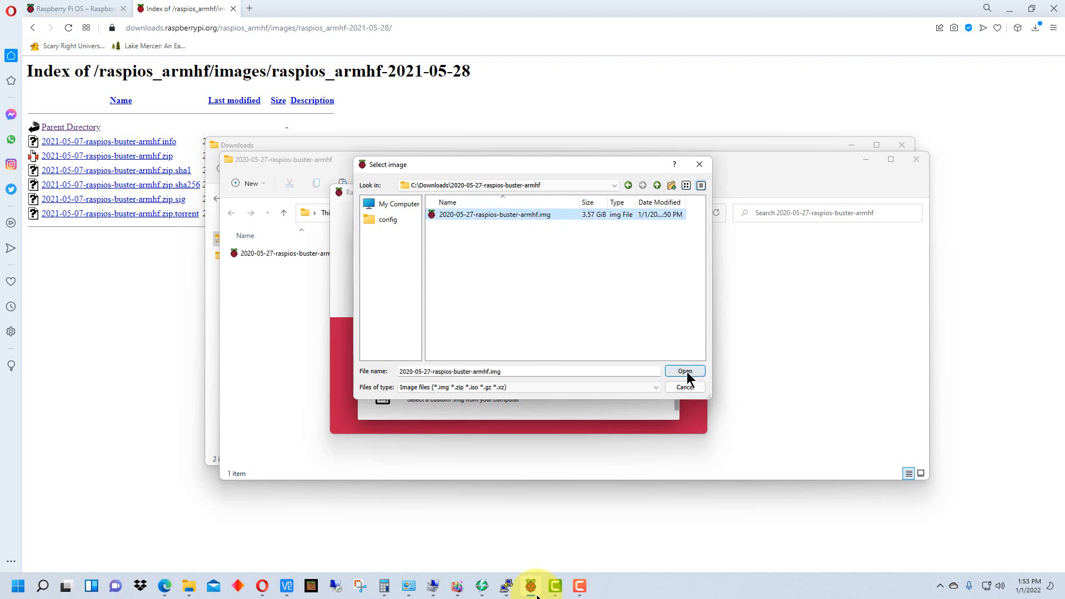
{"action": "left_click", "coordinate": [684, 370]}
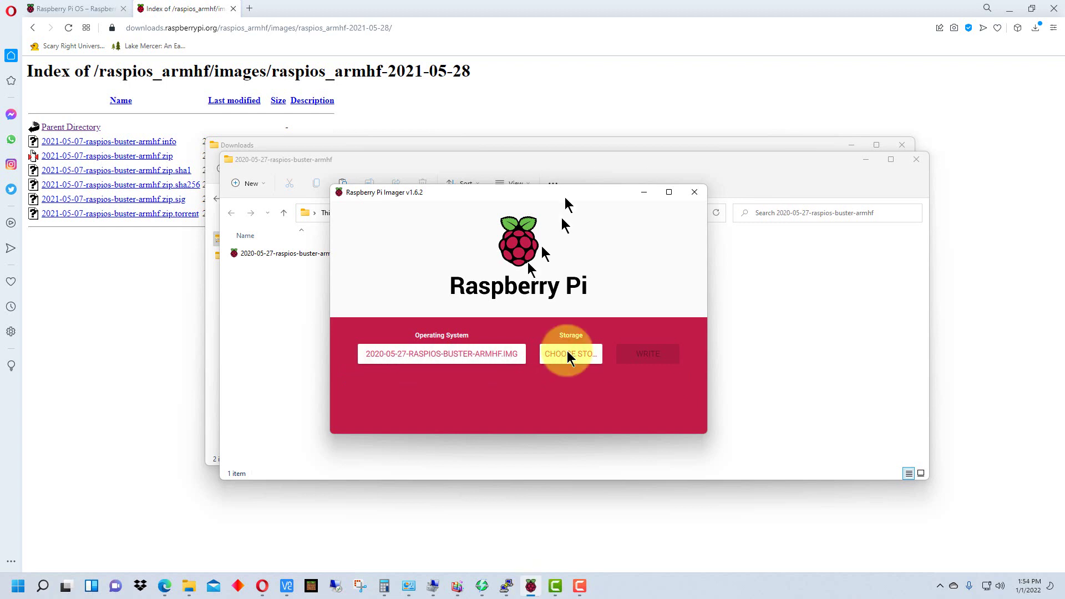
Select the 15.9 GB Generic MassStorageClass USB device as the write target.
{"action": "left_click", "coordinate": [571, 354]}
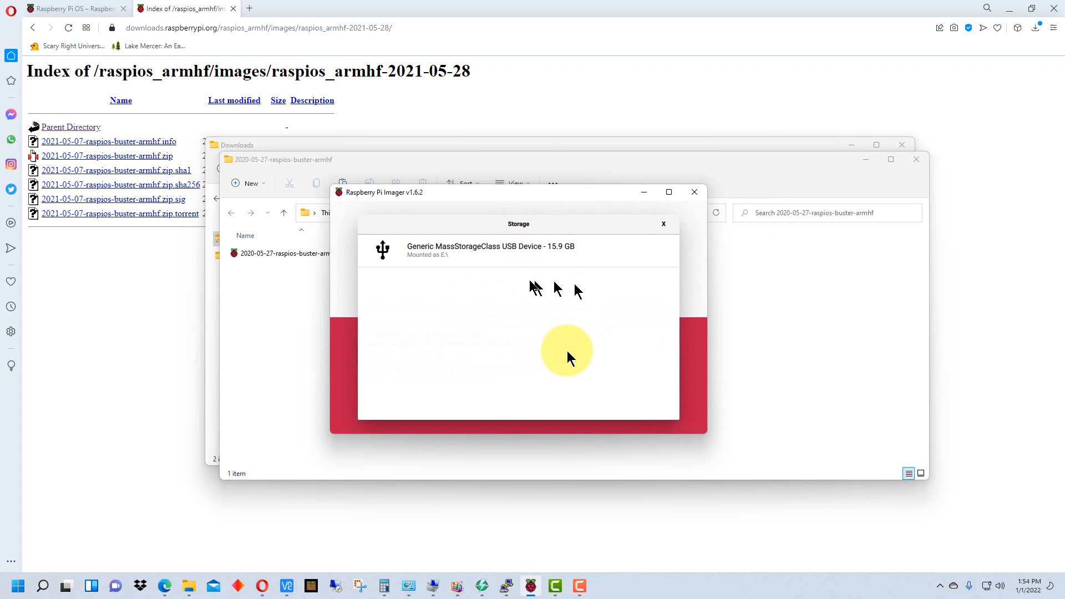
{"action": "mouse_move", "coordinate": [470, 278]}
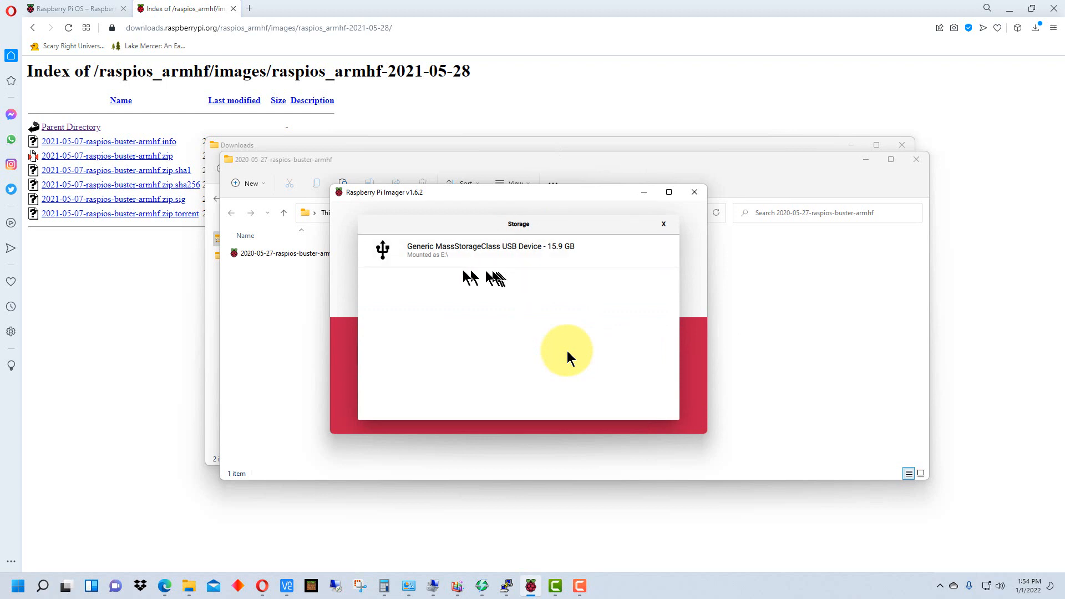
{"action": "mouse_move", "coordinate": [432, 272]}
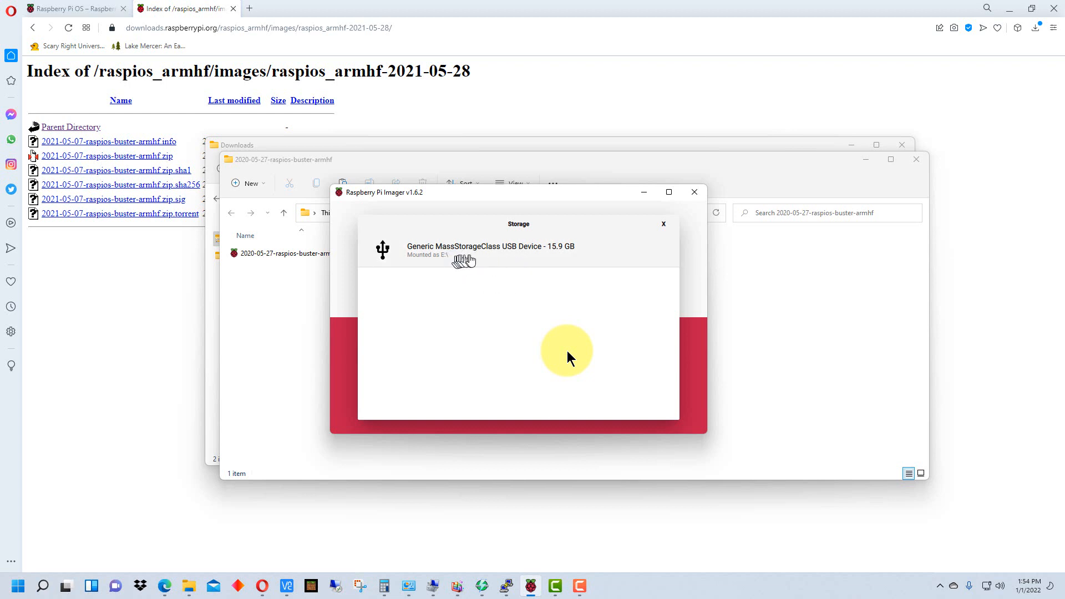
{"action": "mouse_move", "coordinate": [510, 263]}
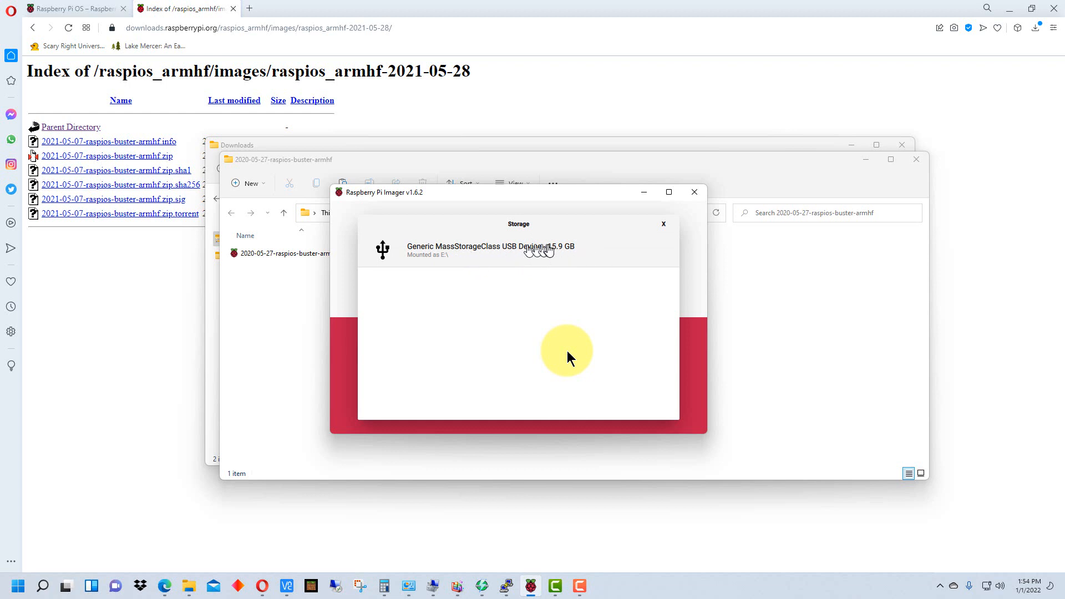
{"action": "left_click", "coordinate": [518, 251]}
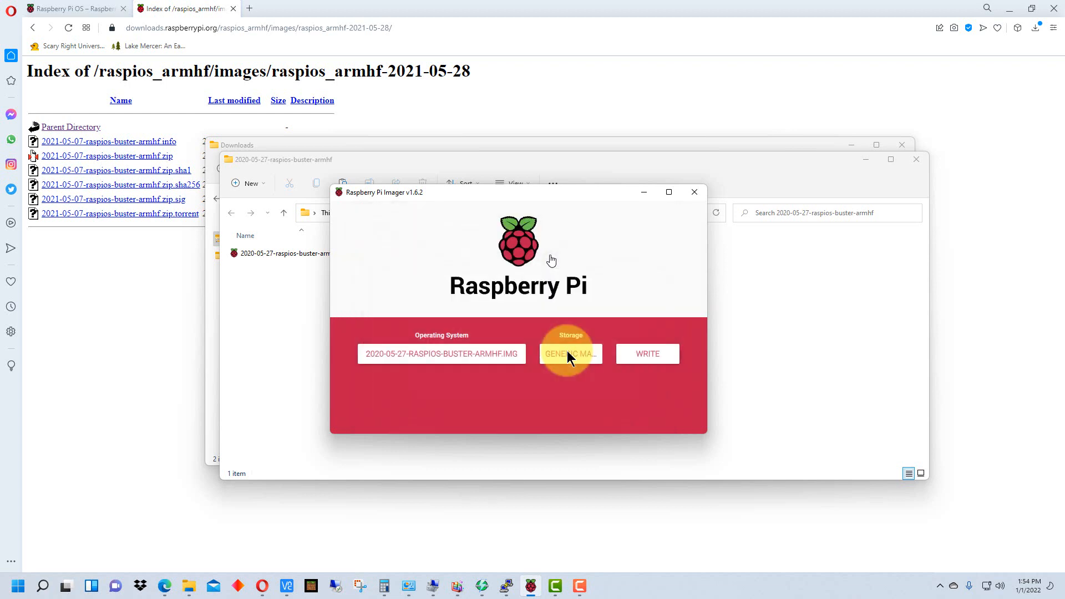
{"action": "mouse_move", "coordinate": [640, 271]}
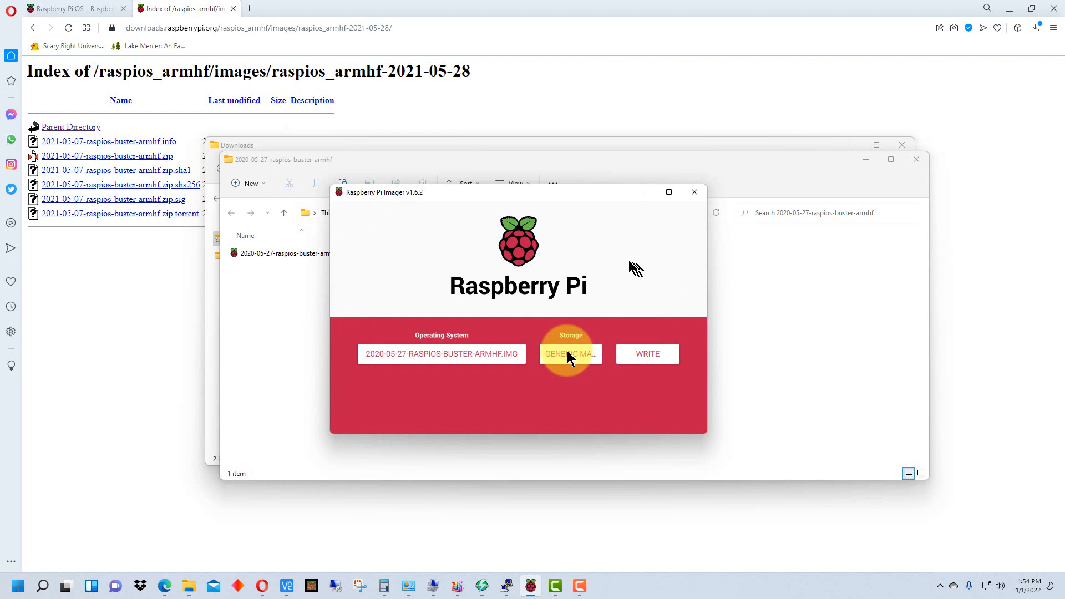
Bring up advanced options with Ctrl+Shift+X and enable SSH for the pi user.
{"action": "key", "text": "Ctrl+Shift+X"}
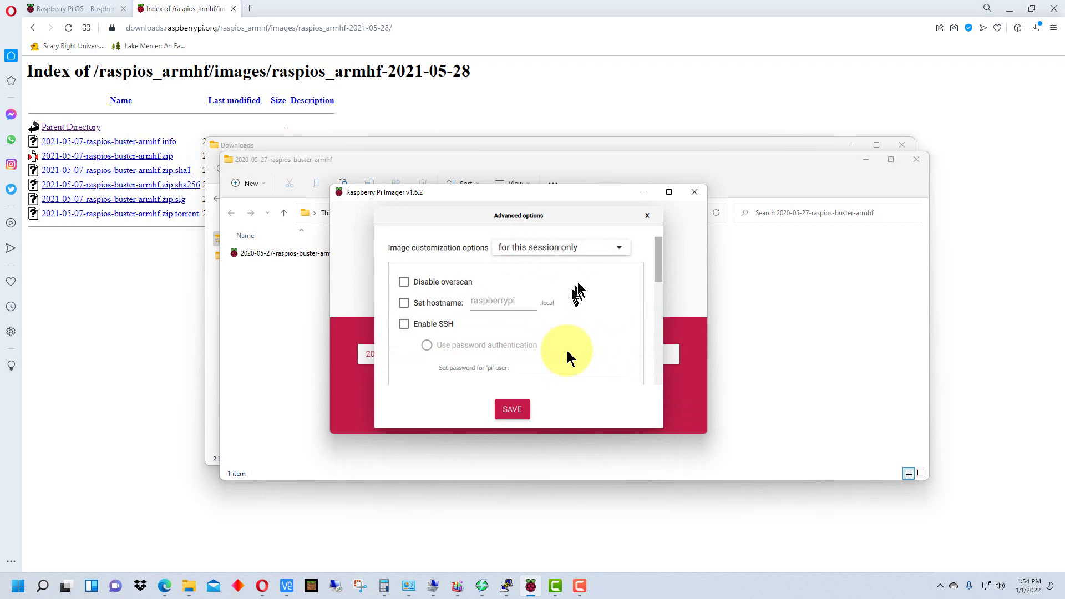
{"action": "mouse_move", "coordinate": [617, 286]}
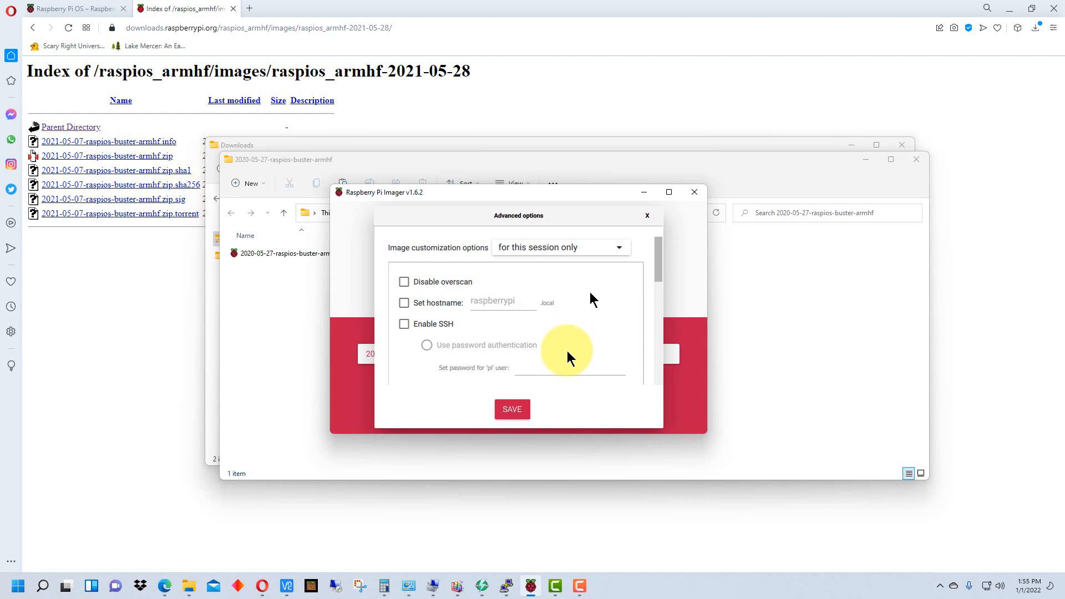
{"action": "mouse_move", "coordinate": [506, 346]}
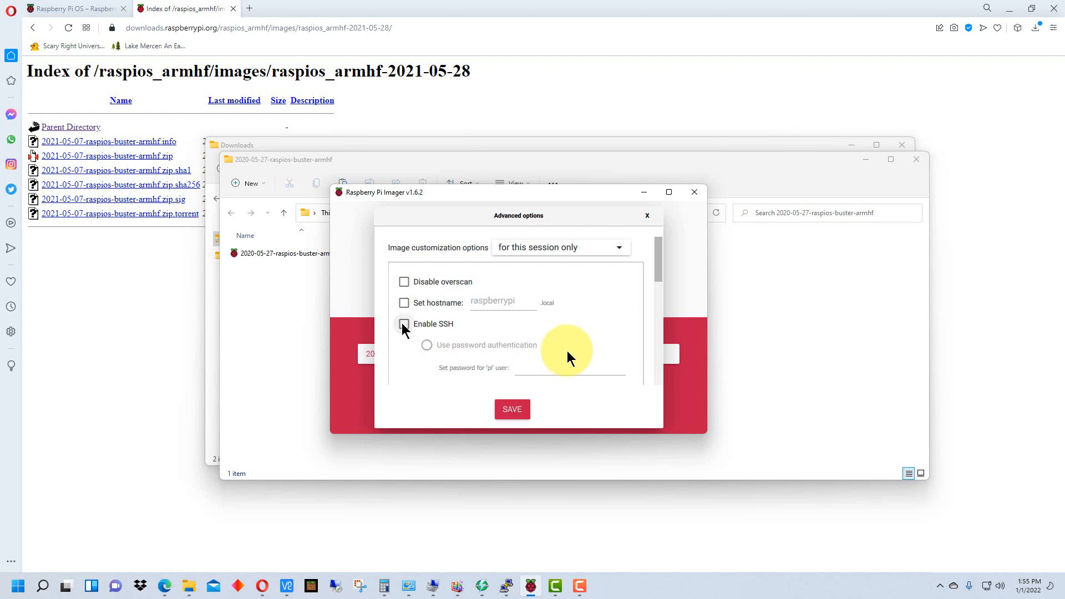
{"action": "left_click", "coordinate": [403, 324]}
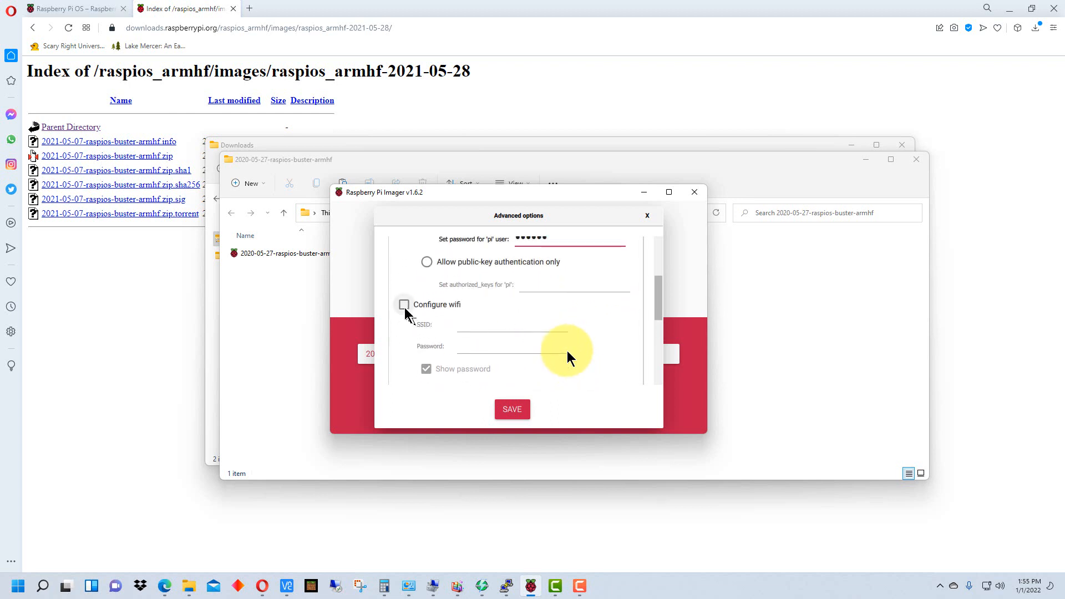
{"action": "left_click", "coordinate": [404, 304]}
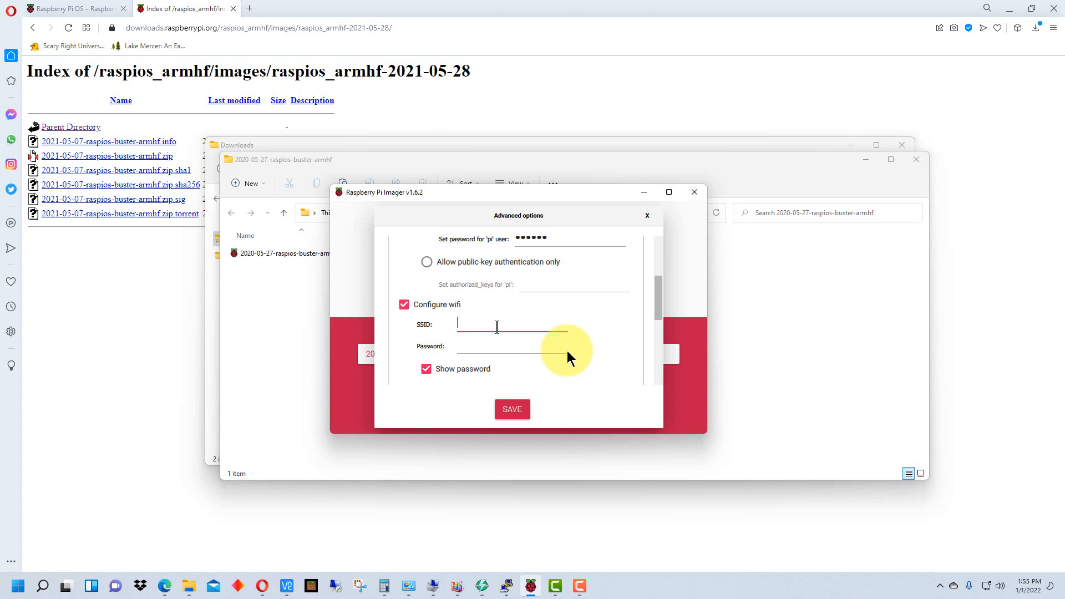
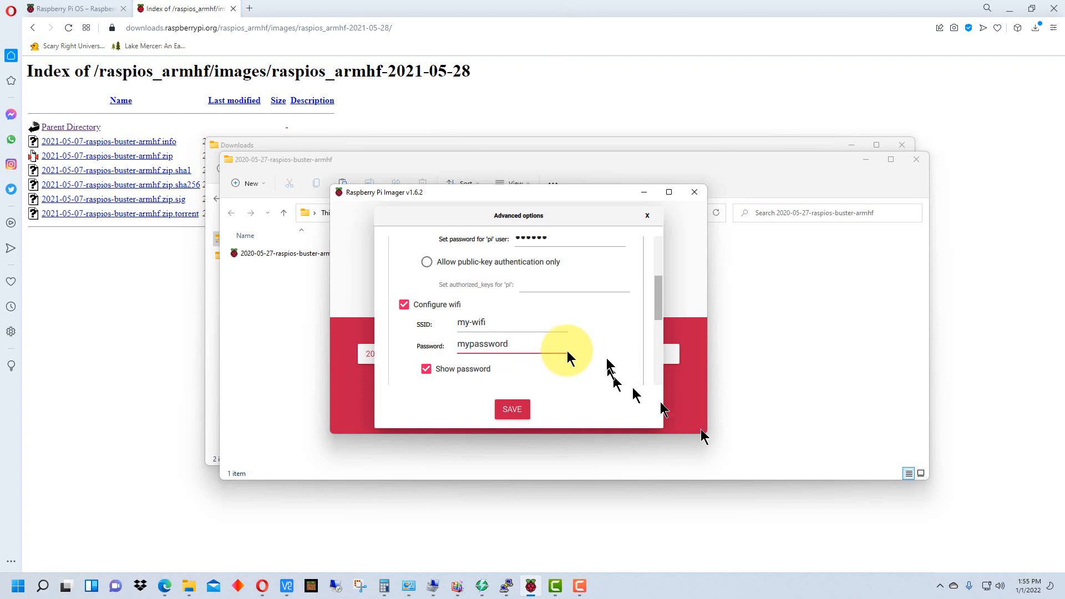
Enable locale settings (America/New_York, us keyboard) and save the advanced options.
{"action": "scroll", "scroll_direction": "down", "scroll_amount": 3}
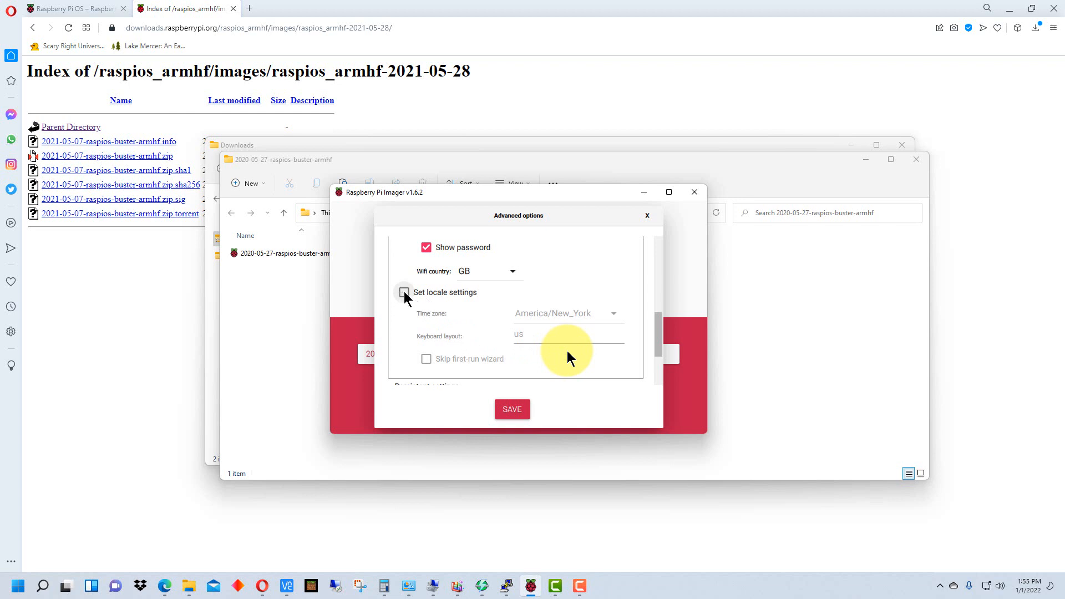
{"action": "scroll", "scroll_direction": "down", "scroll_amount": 3}
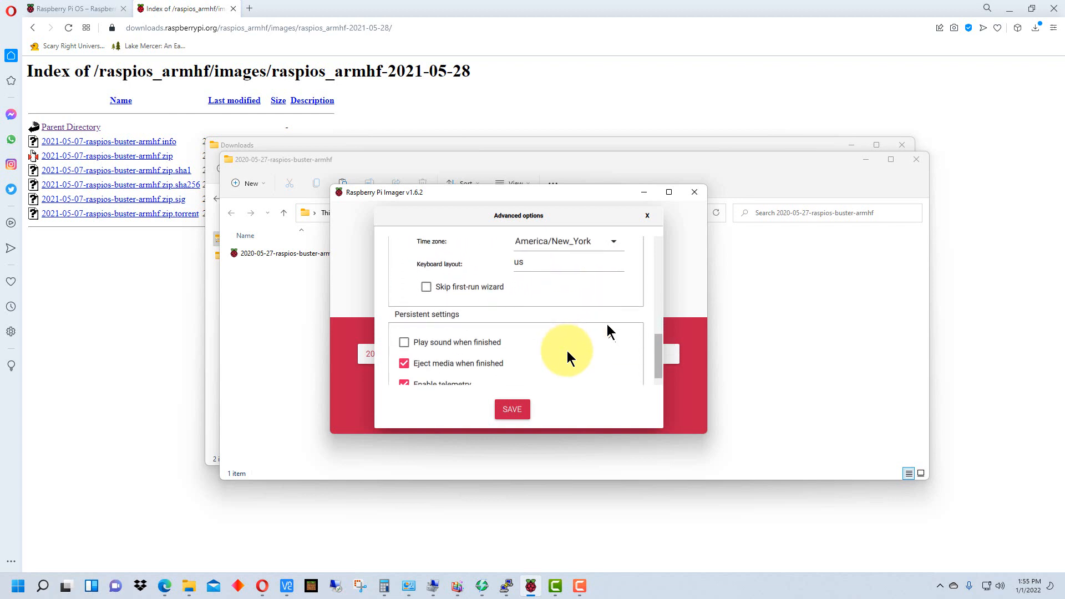
{"action": "scroll", "scroll_direction": "down", "scroll_amount": 3}
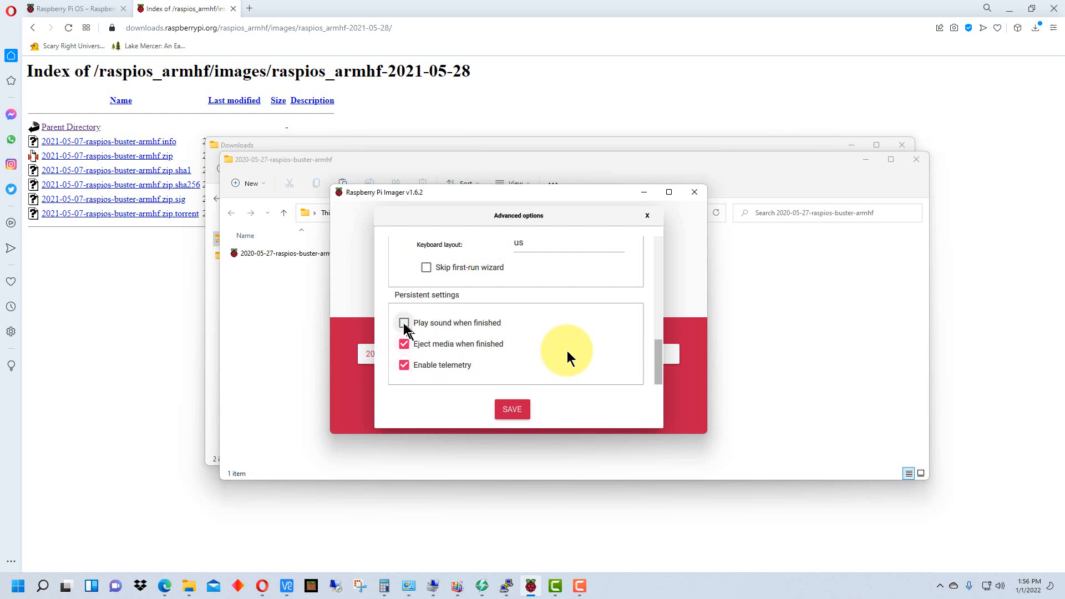
{"action": "left_click", "coordinate": [403, 322]}
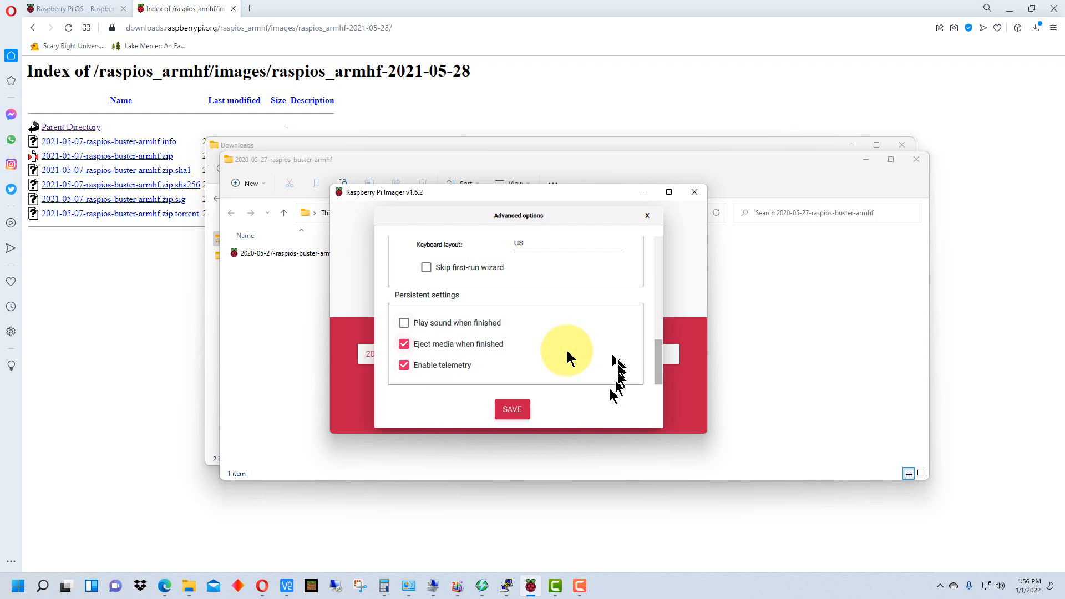
{"action": "left_click", "coordinate": [512, 409]}
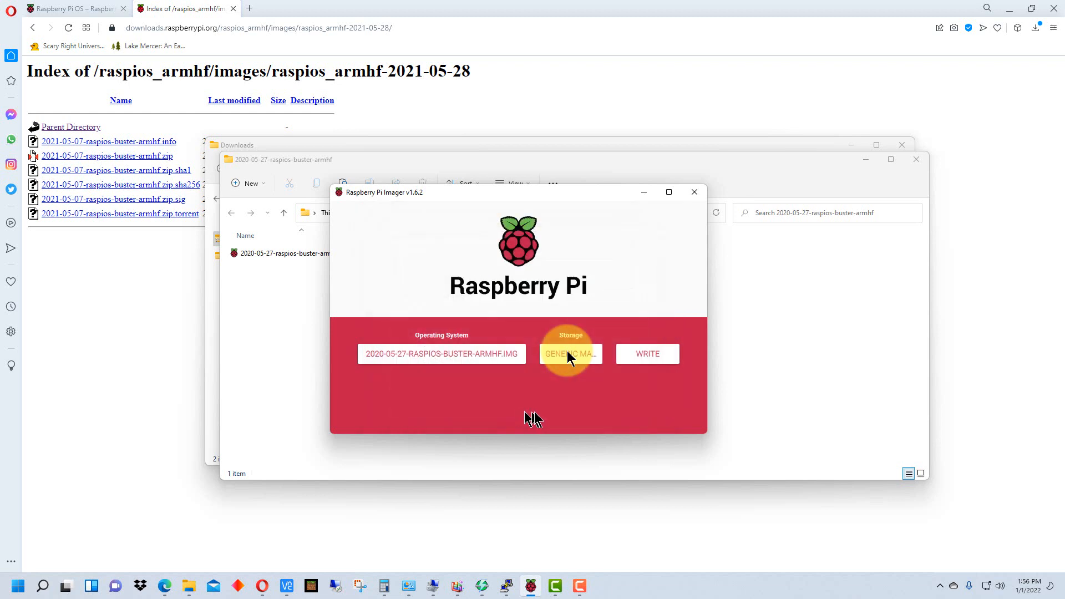
{"action": "mouse_move", "coordinate": [545, 388]}
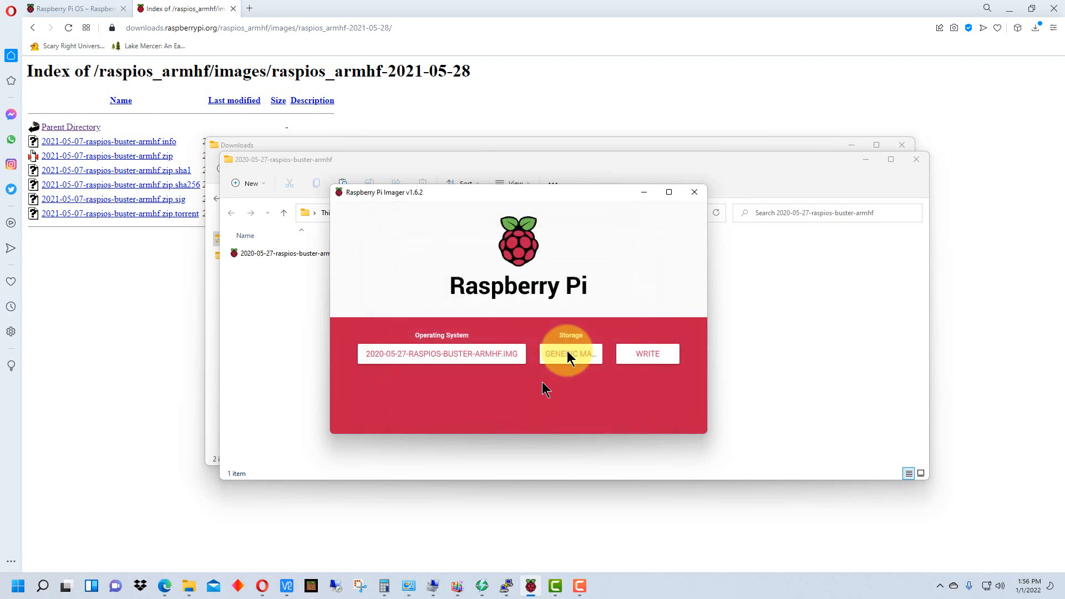